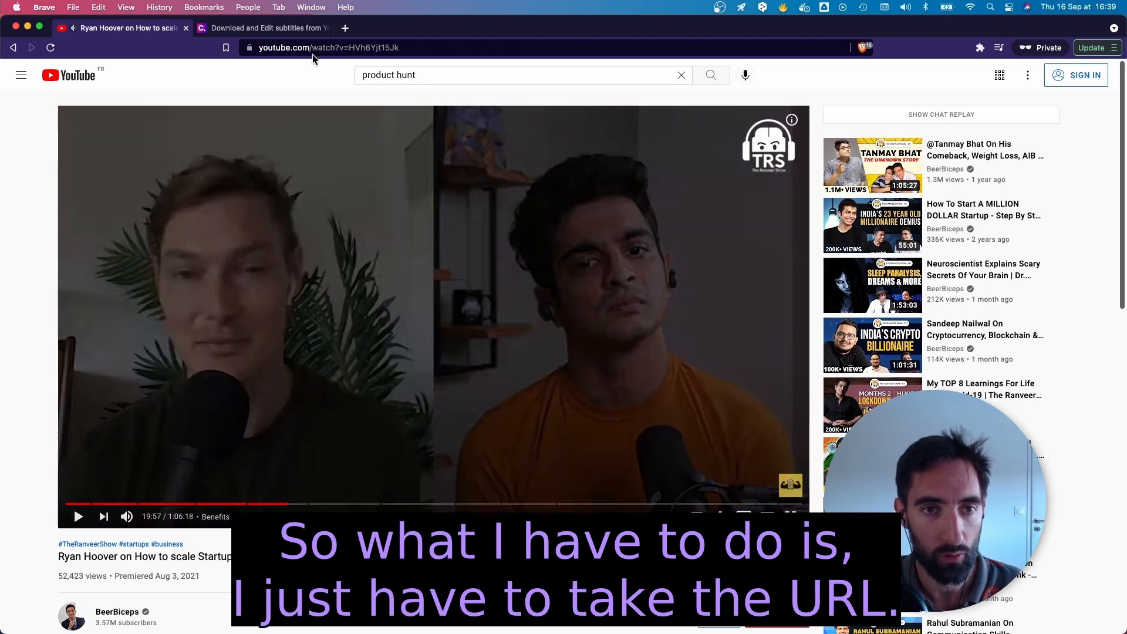
- Paste the YouTube URL, fetch its subtitle languages and open the English automatic subtitles for editing
click(328, 47)
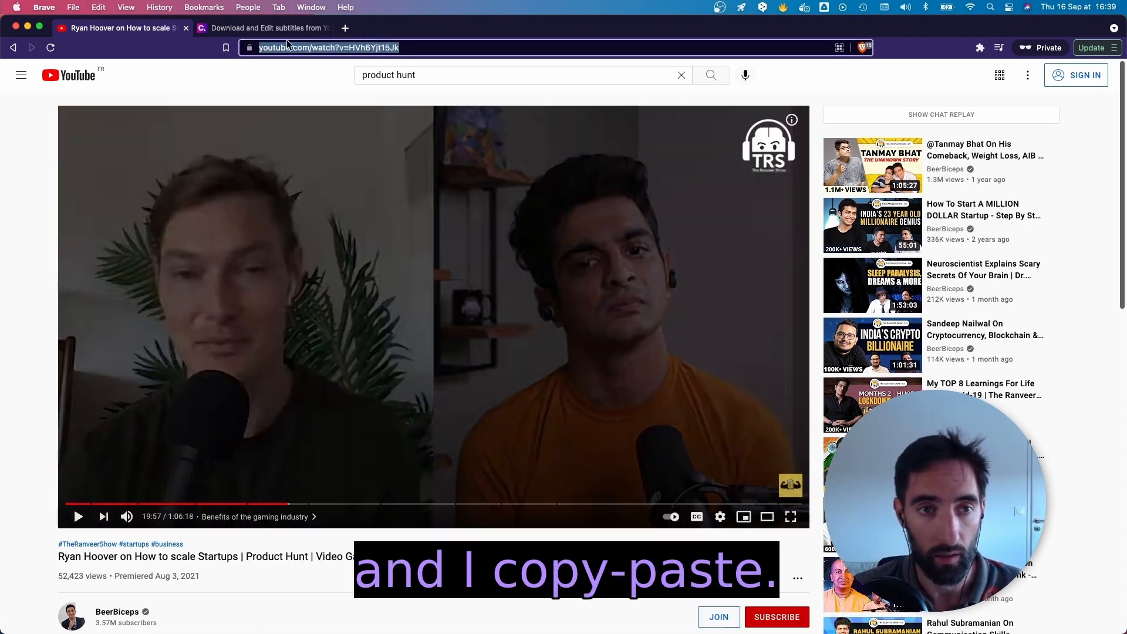
click(263, 27)
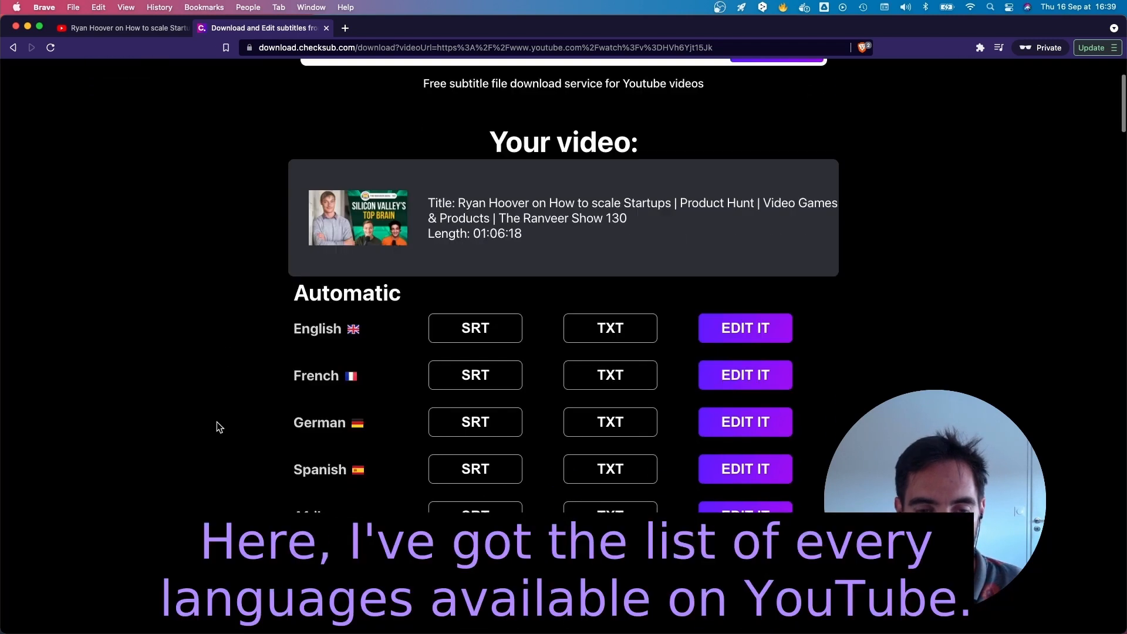
scroll(down, 3)
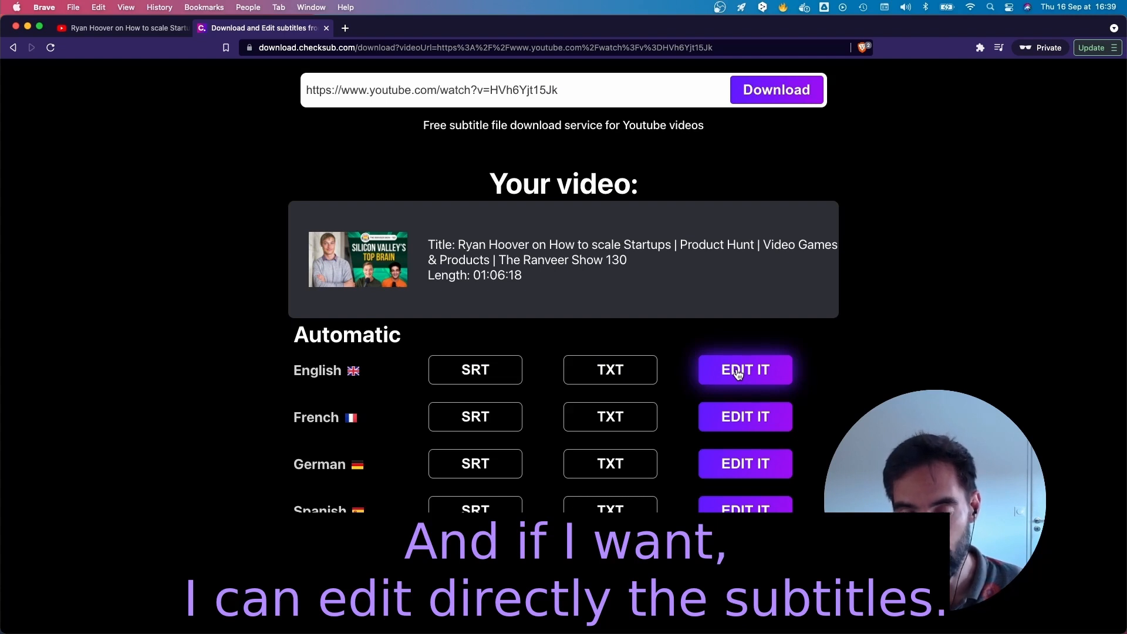
click(745, 370)
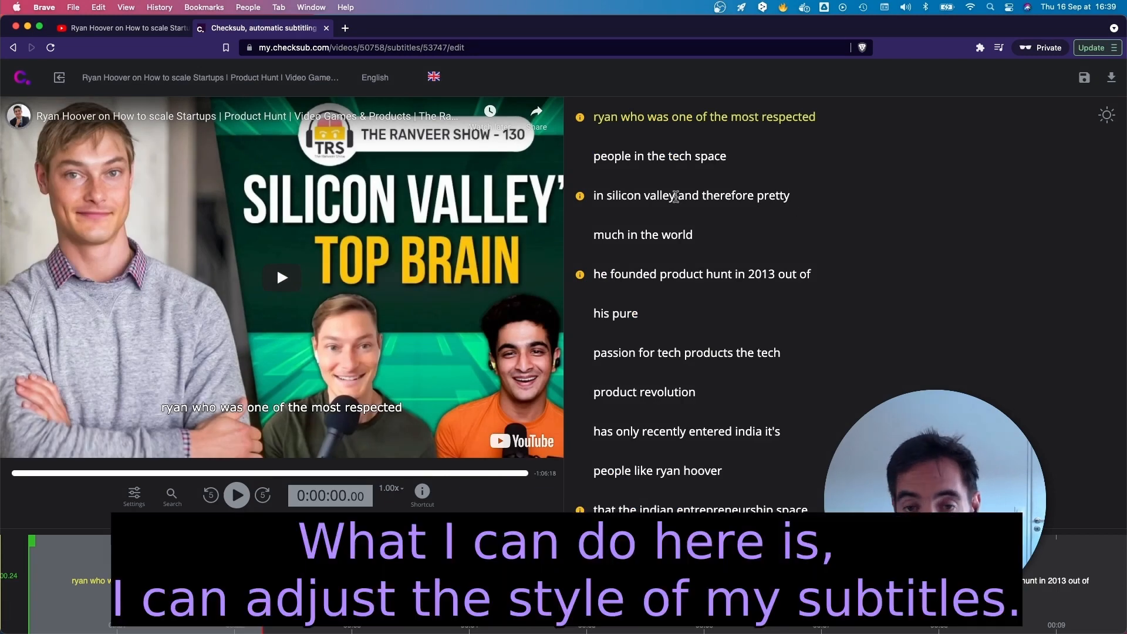
- Re-split the subtitles with 2 lines and a 35-characters-per-line maximum
click(133, 495)
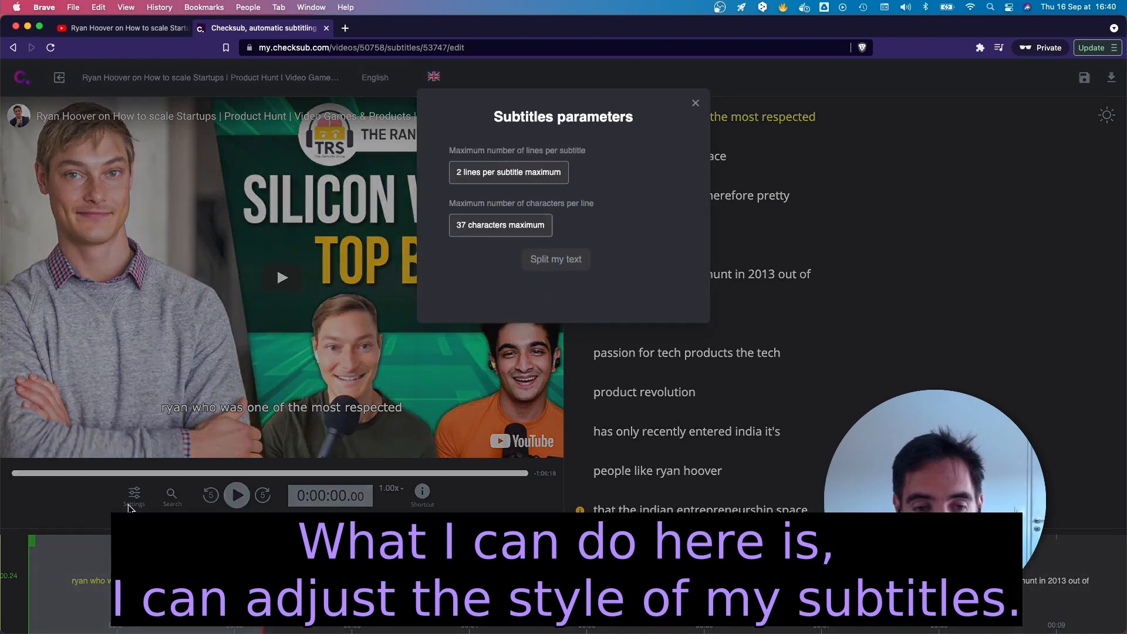
click(509, 172)
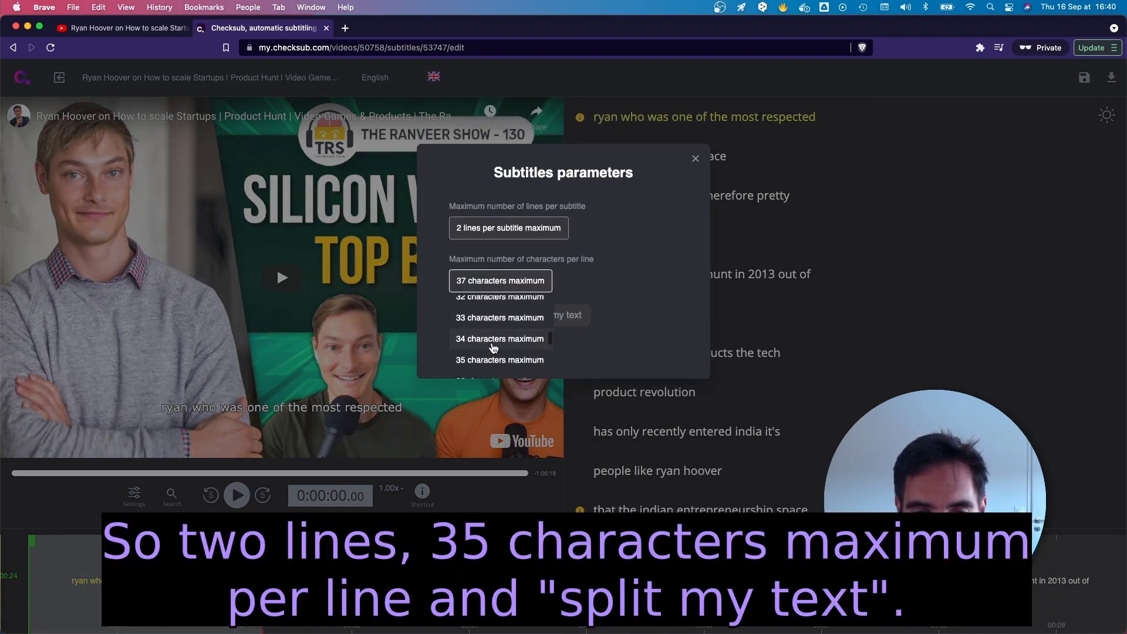
click(500, 360)
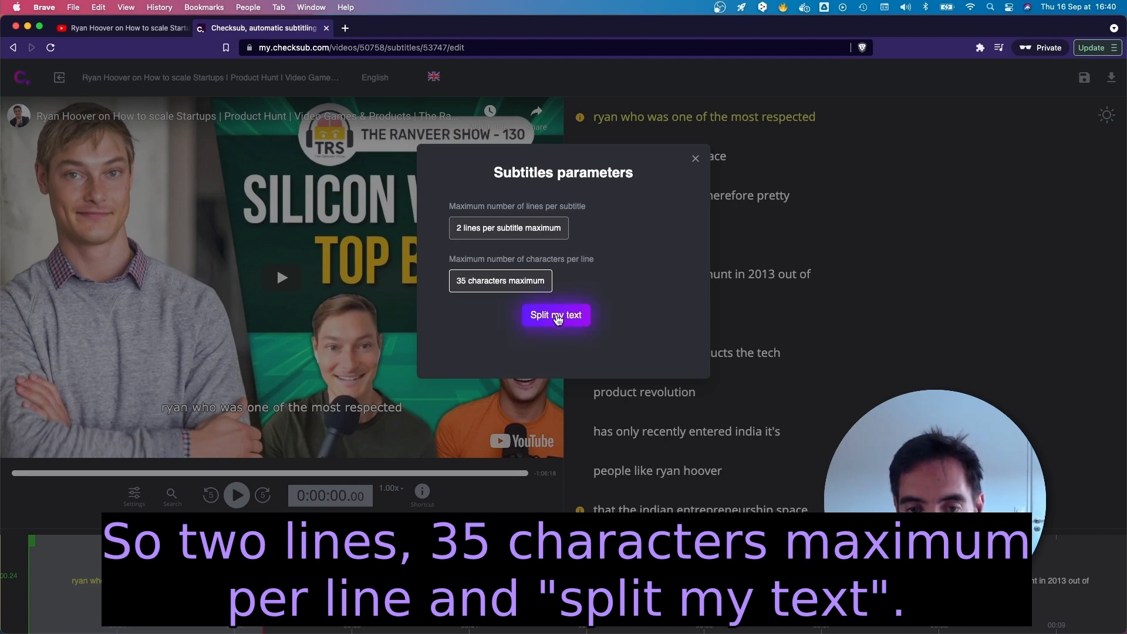
click(555, 314)
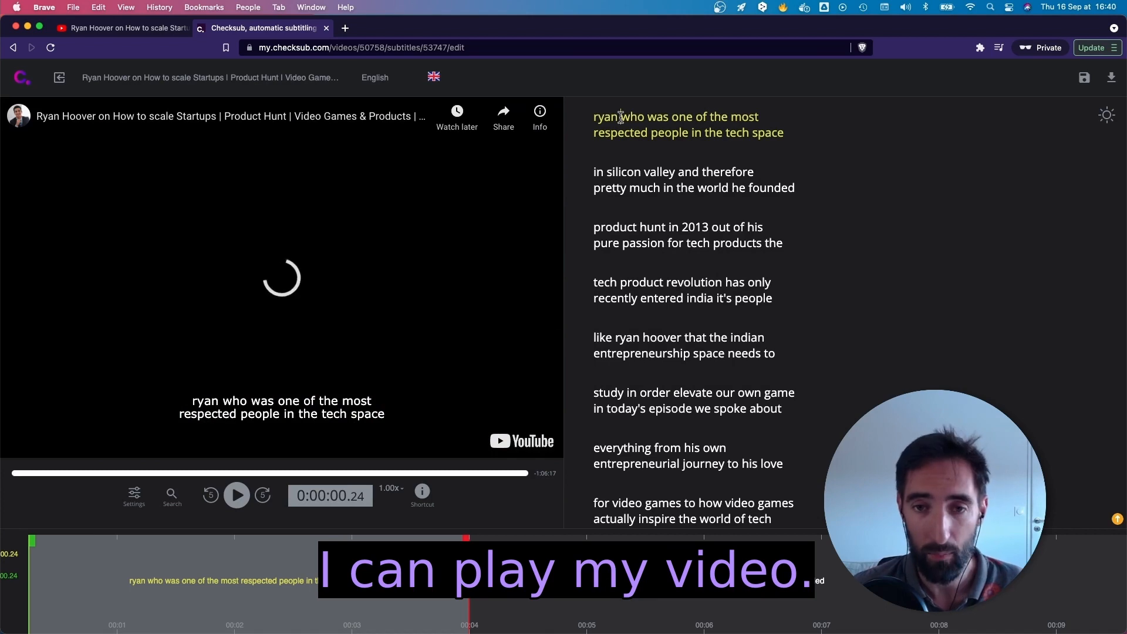
- Start playing the video with the subtitles
click(236, 495)
text(He founded )
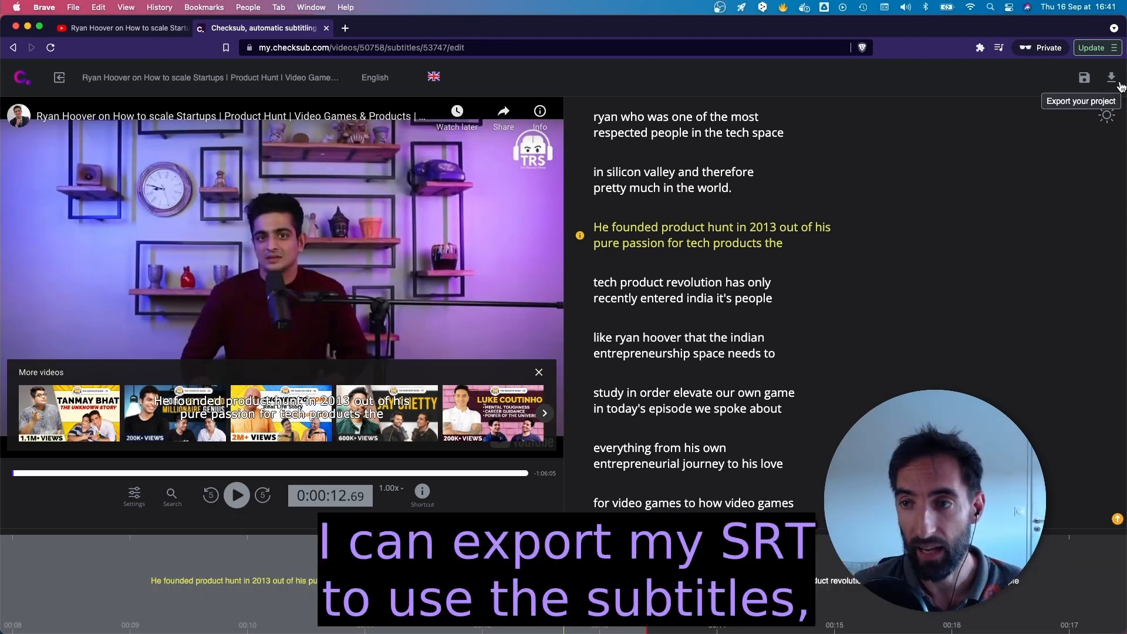
- Start exporting the subtitle project to choose the SRT format
click(1111, 77)
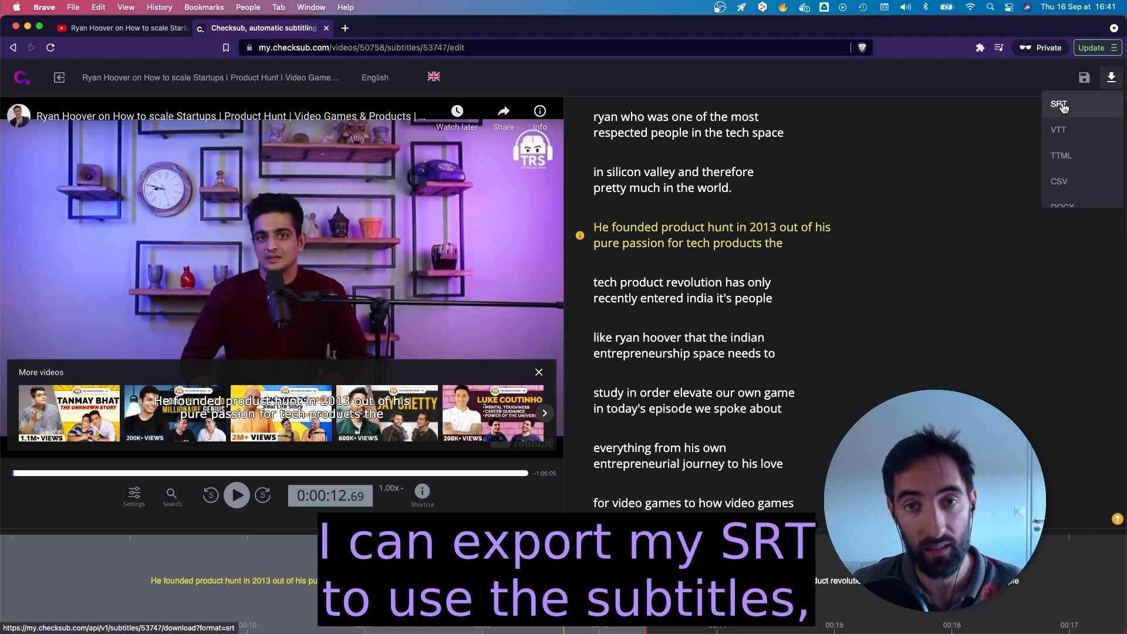